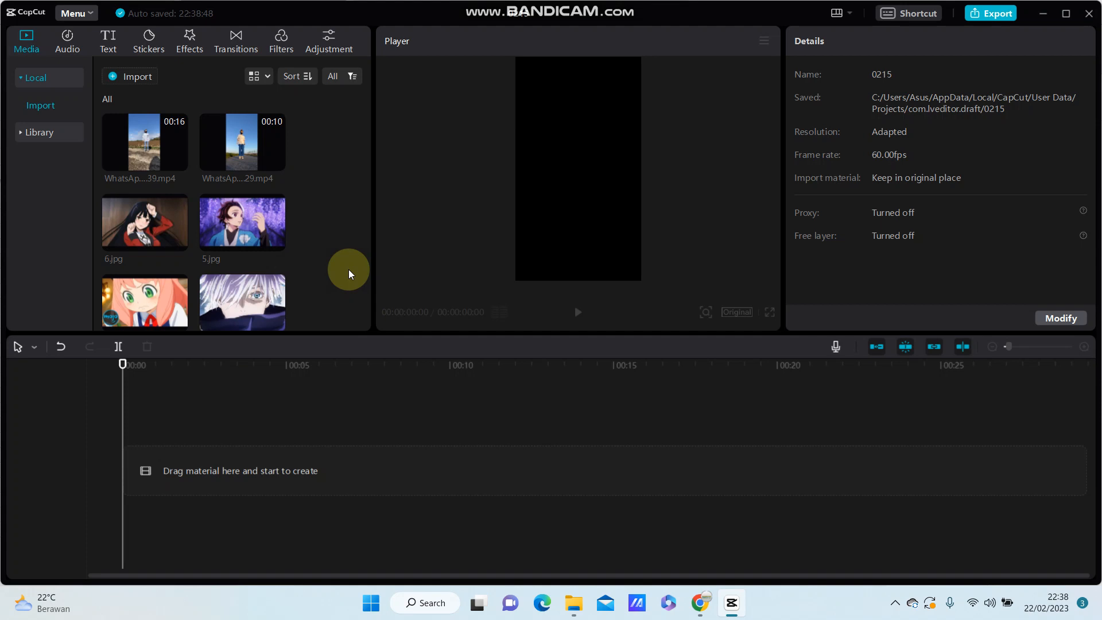
pyautogui.moveTo(241, 145)
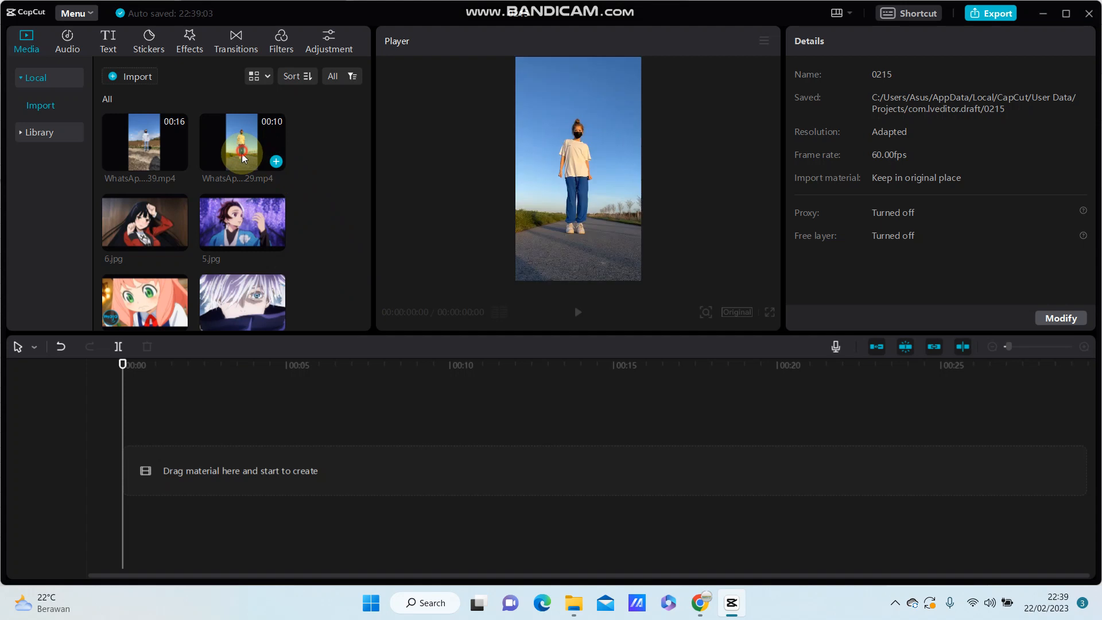
# Step: Add the 10-second WhatsApp dance video to the timeline and scrub to about two seconds
pyautogui.moveTo(242, 148); pyautogui.dragTo(281, 470)
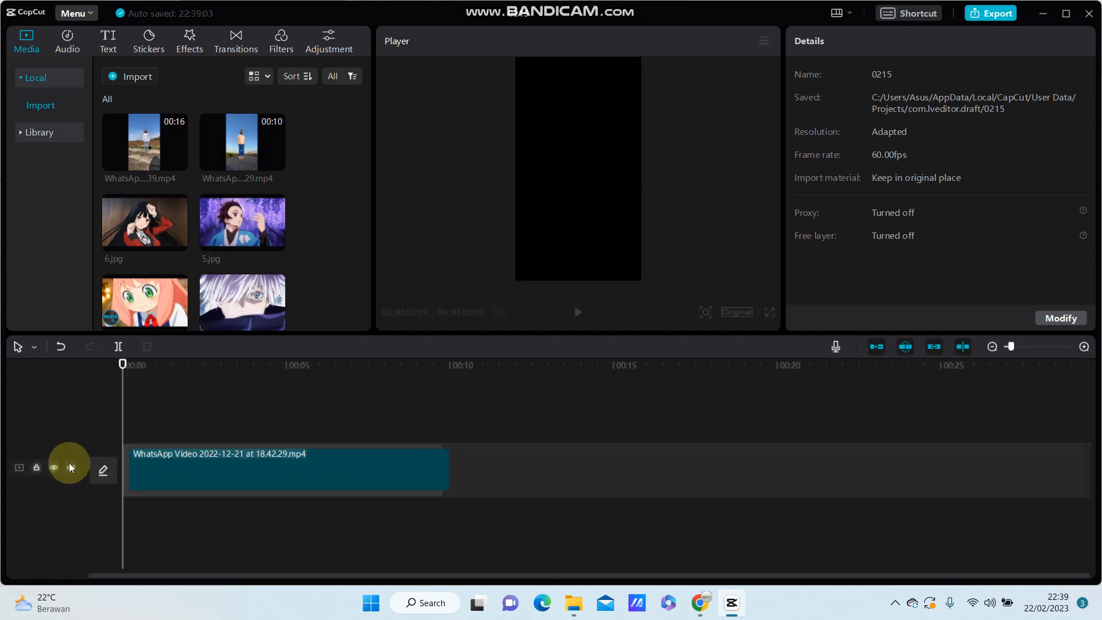
pyautogui.click(281, 470)
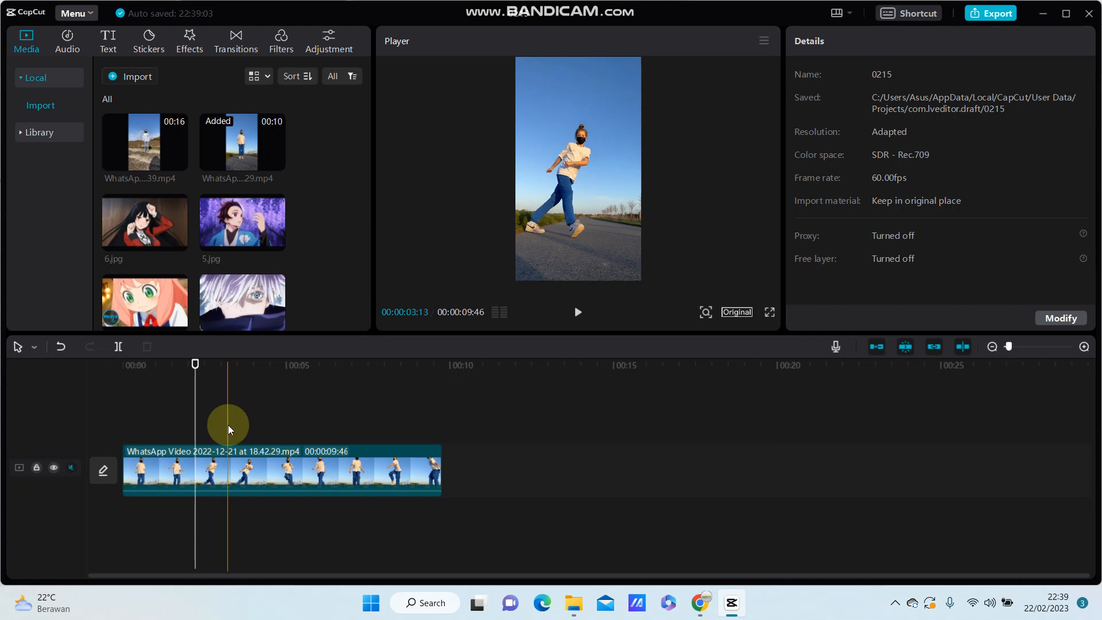
pyautogui.moveTo(228, 426); pyautogui.dragTo(195, 365)
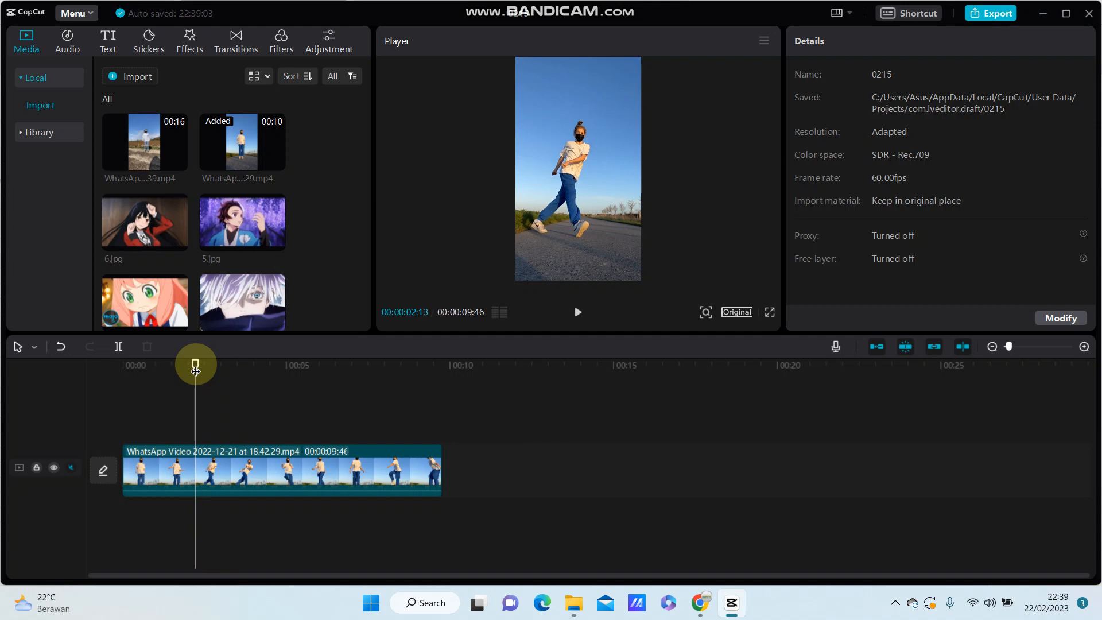
# Step: Split the WhatsApp clip into five consecutive parts and select the second clip
pyautogui.moveTo(195, 365); pyautogui.dragTo(188, 365)
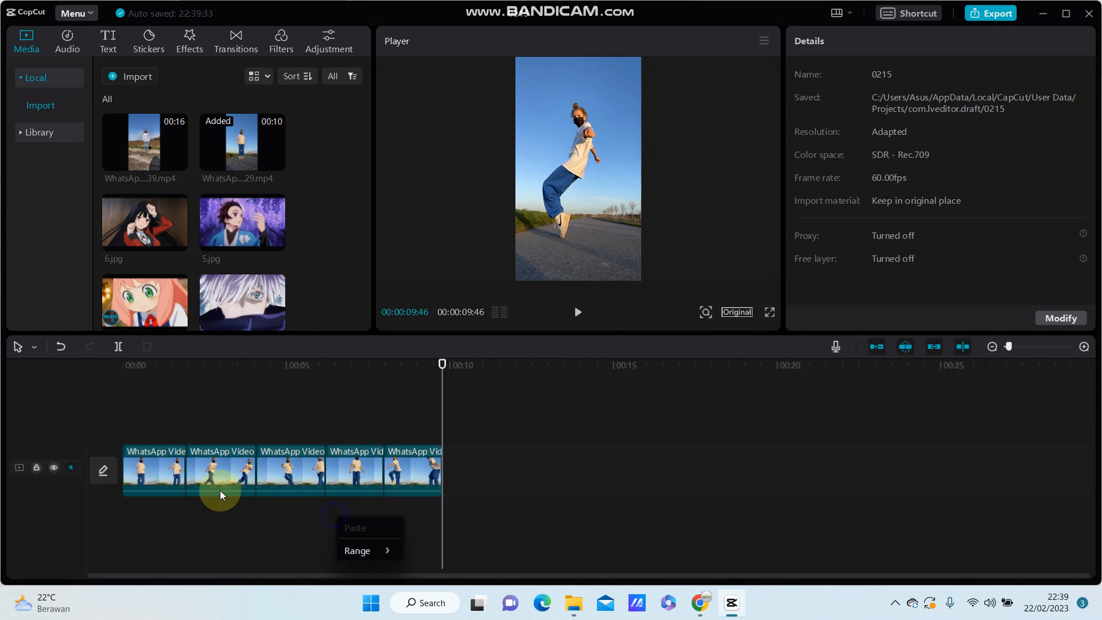
pyautogui.click(219, 475)
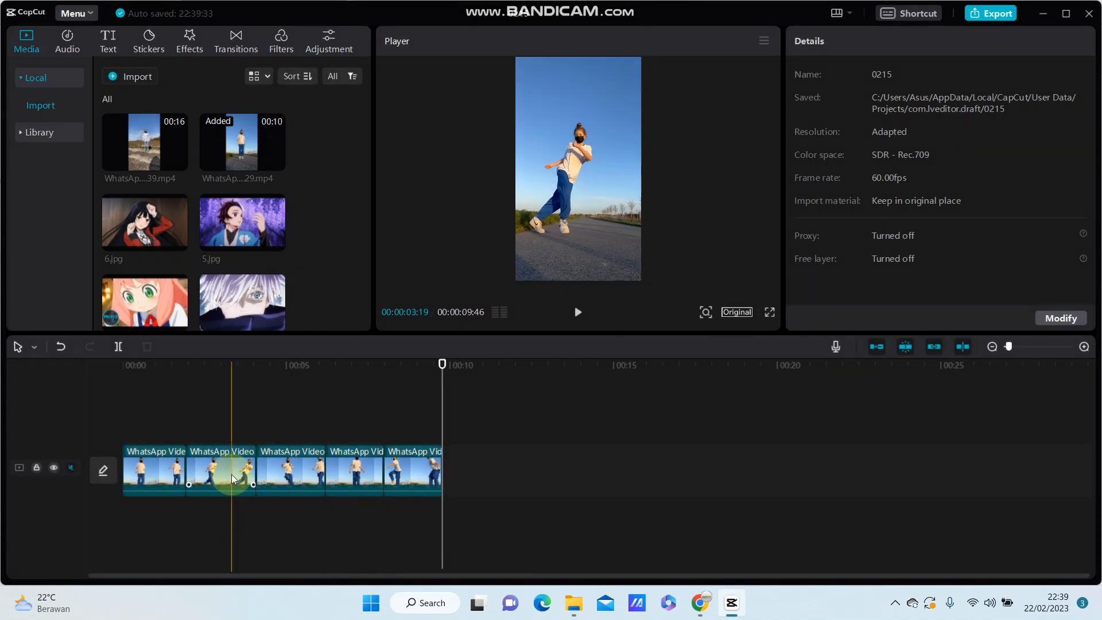
pyautogui.click(220, 470)
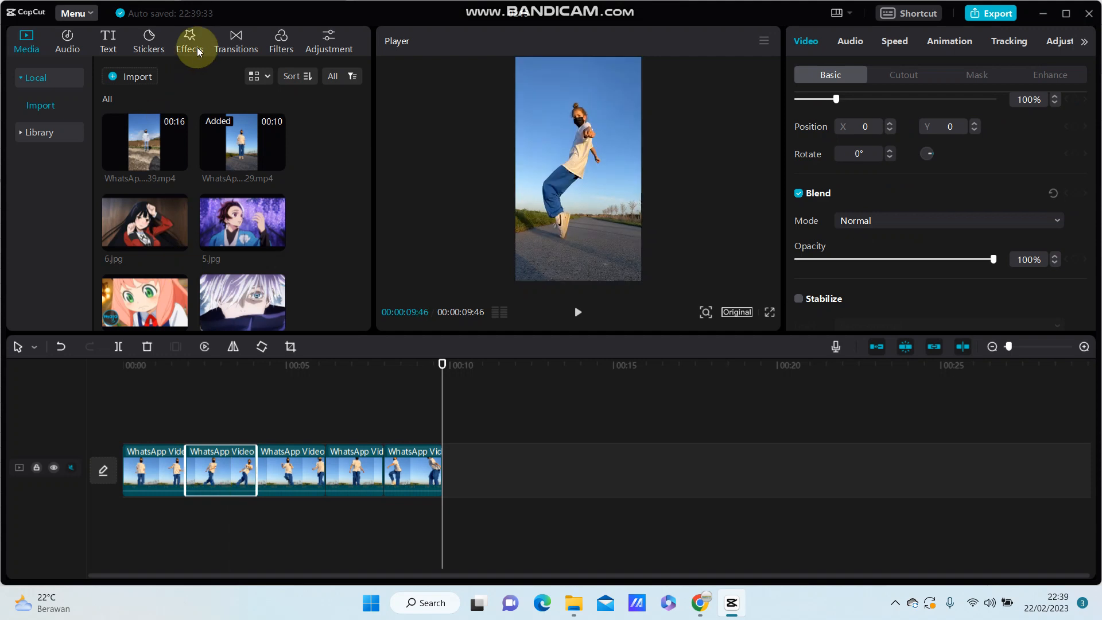
# Step: Add the Dual Screens split effect above clip 2, stretched to span it
pyautogui.click(188, 41)
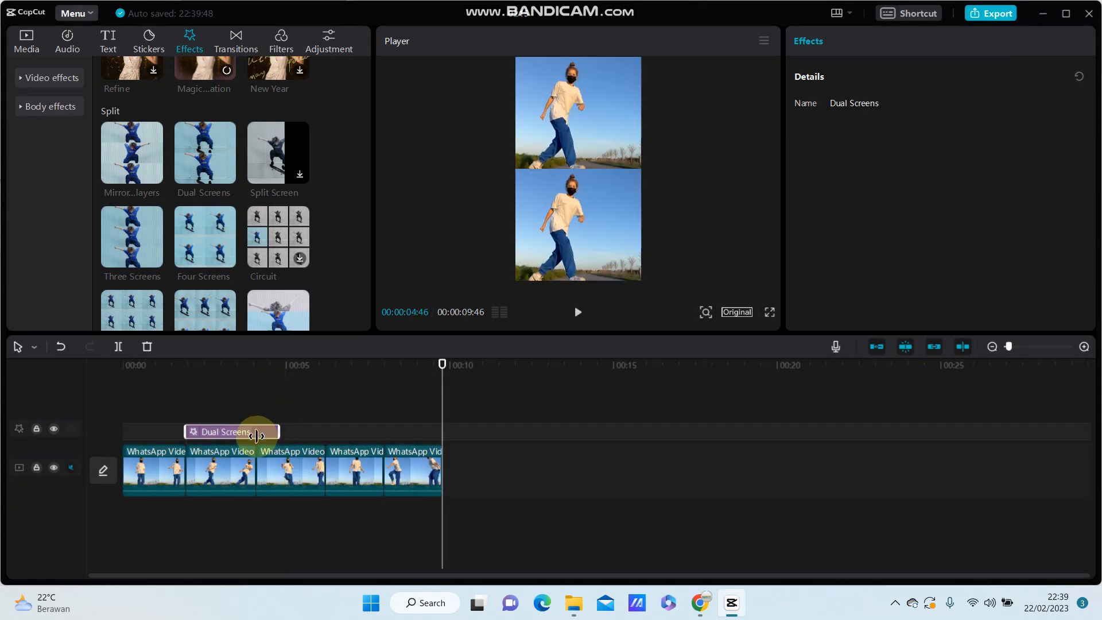
pyautogui.moveTo(441, 364); pyautogui.dragTo(437, 364)
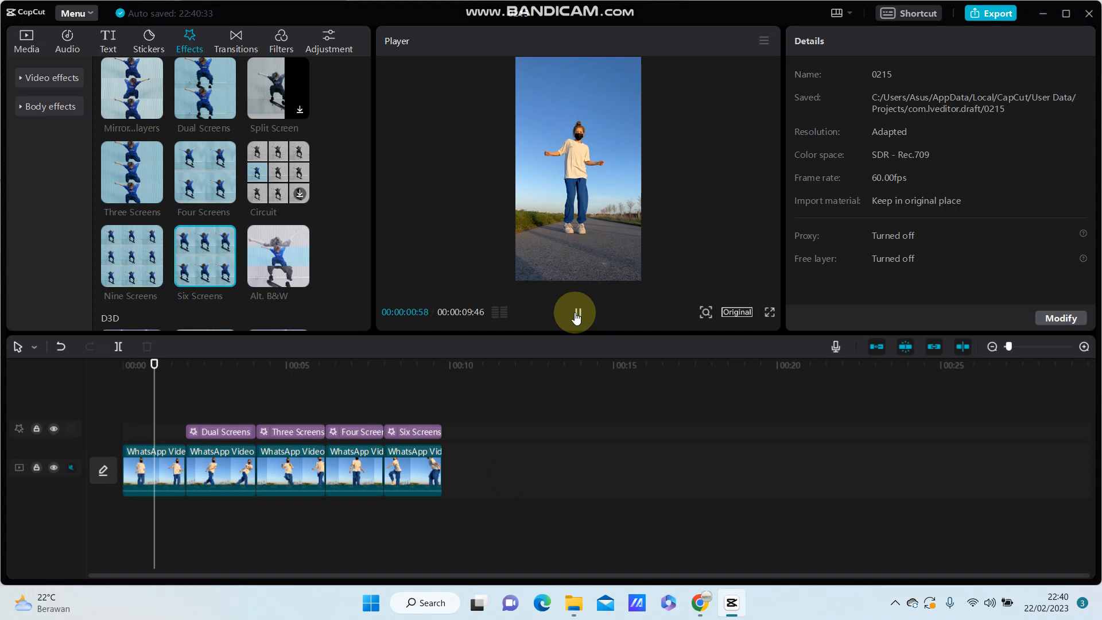
pyautogui.click(204, 364)
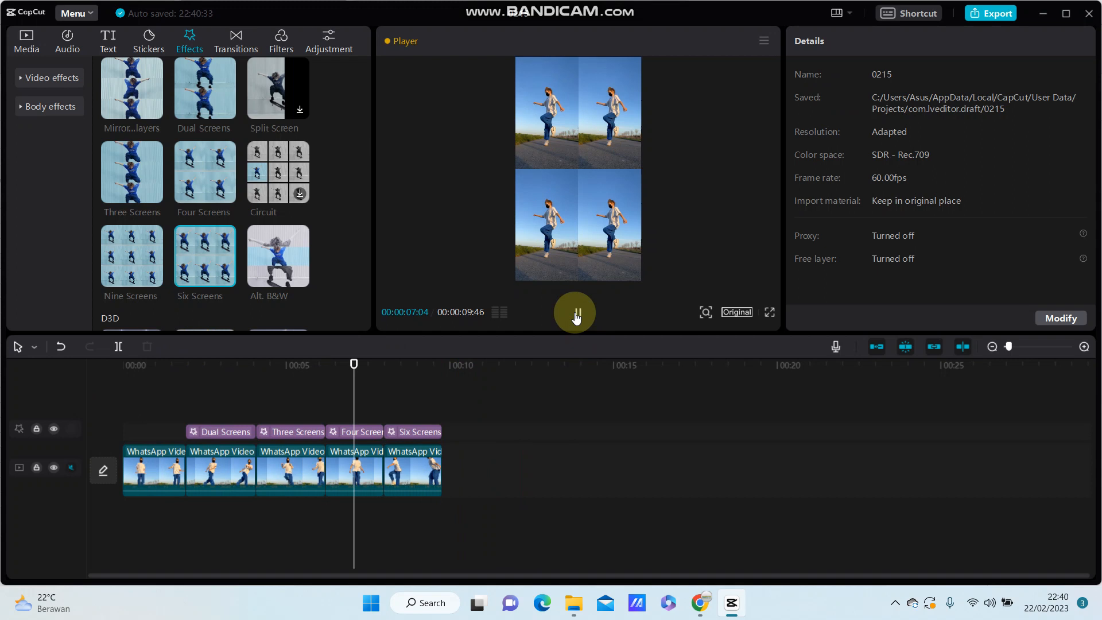
pyautogui.click(574, 312)
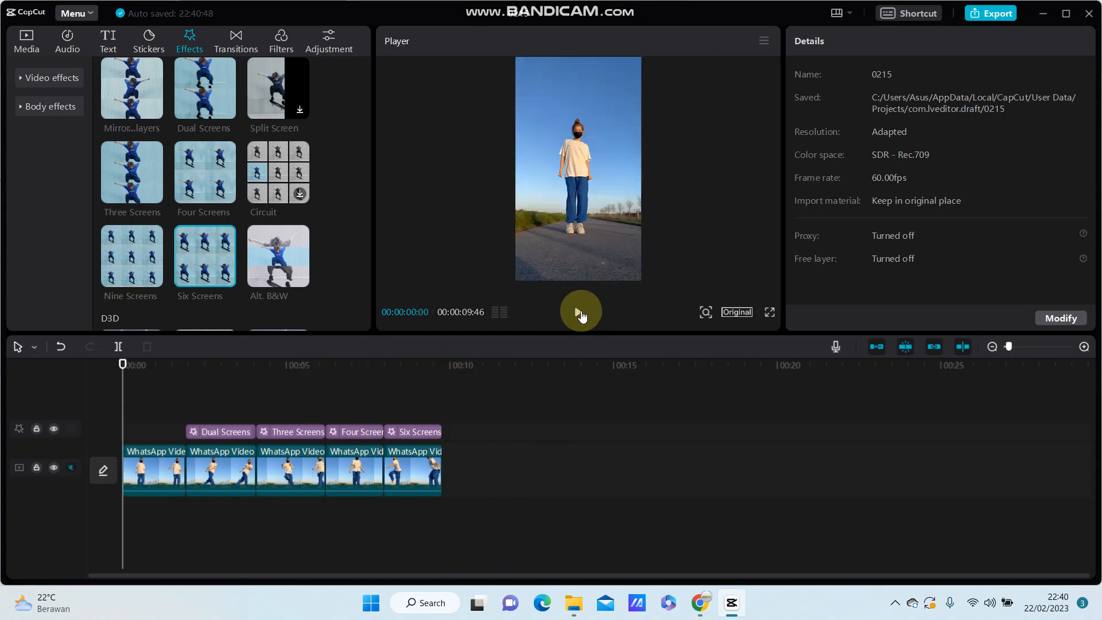
pyautogui.click(580, 310)
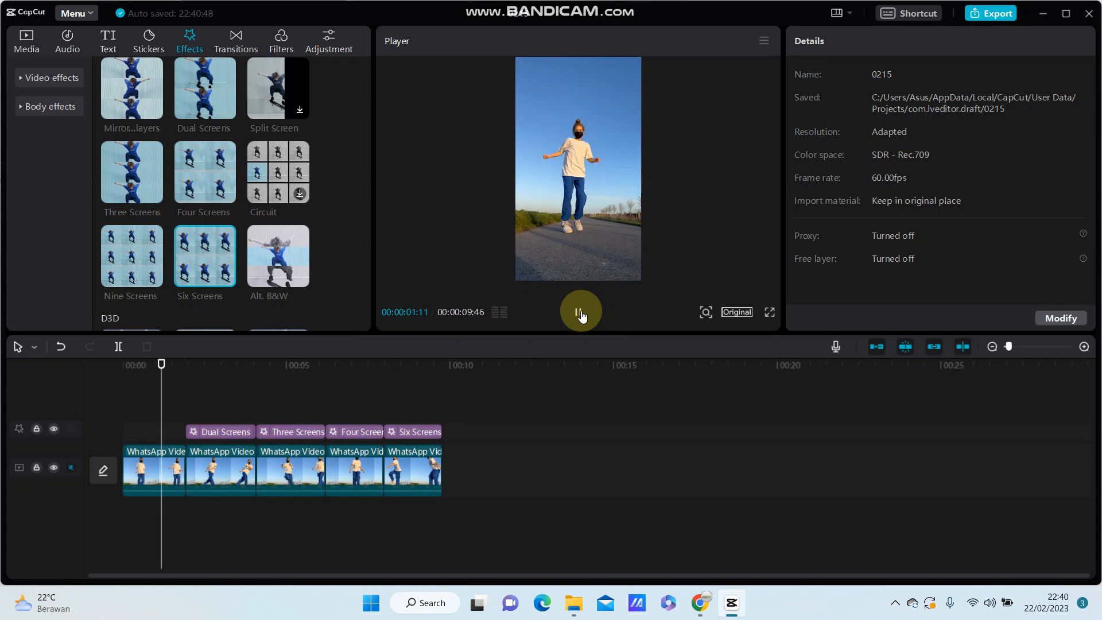